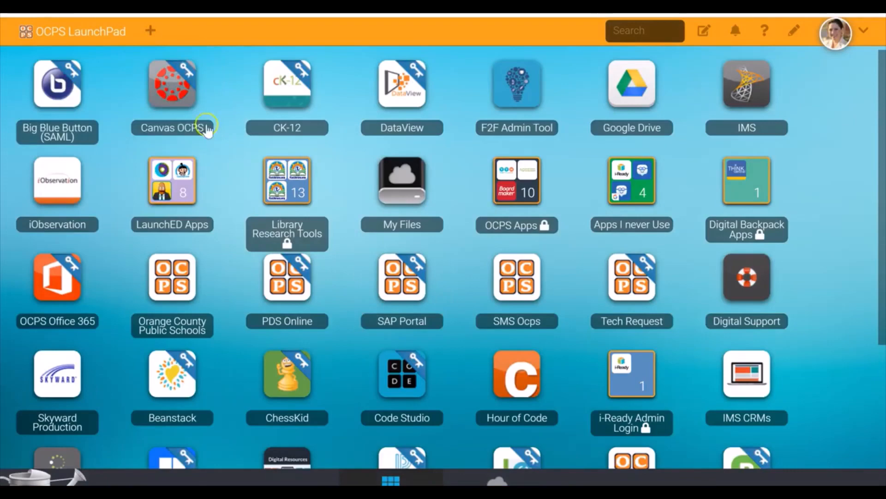
mouse_move(172, 90)
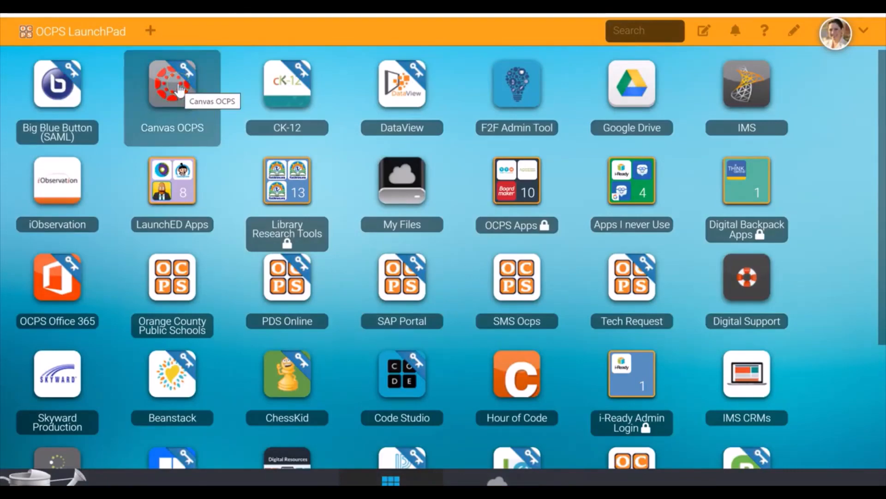
Step: Launch the Canvas OCPS tile from the LaunchPad
left_click(172, 86)
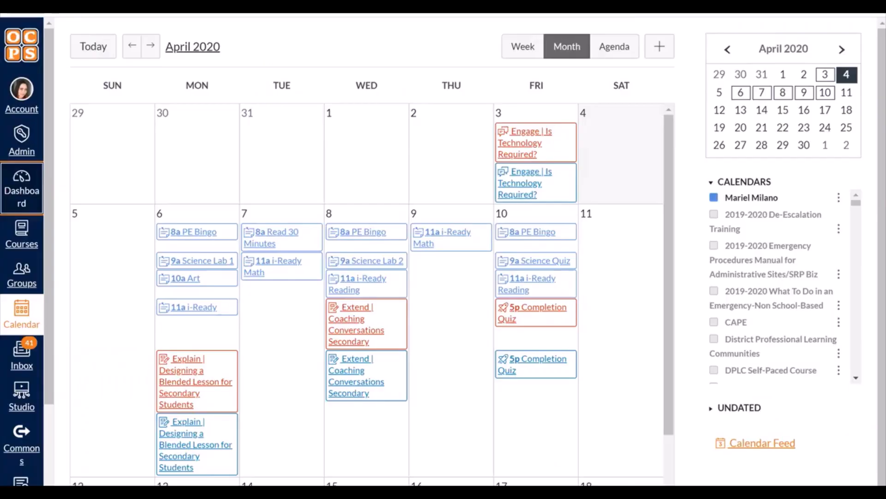
Step: Open the Canvas Dashboard with course cards and To Do list
left_click(22, 176)
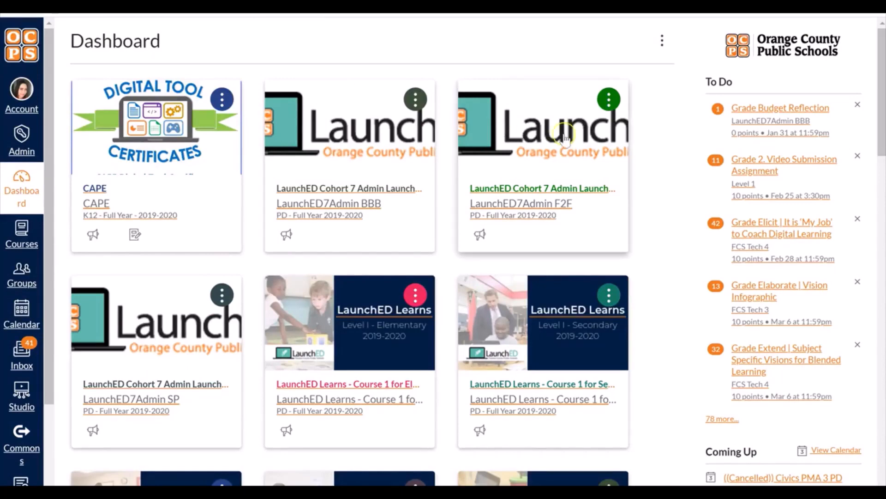
mouse_move(751, 81)
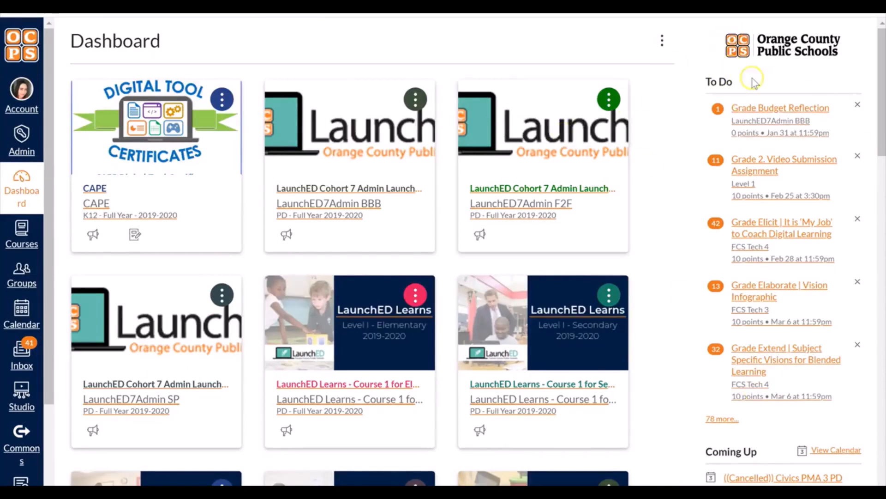
mouse_move(714, 361)
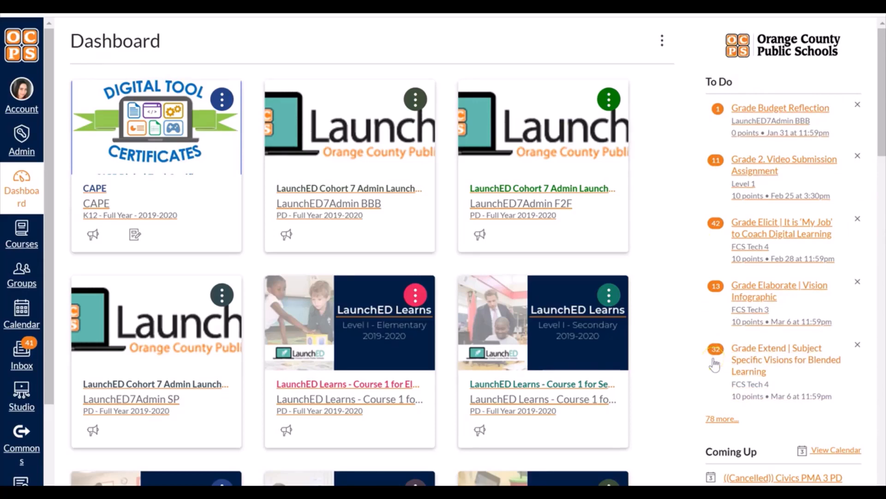
mouse_move(18, 308)
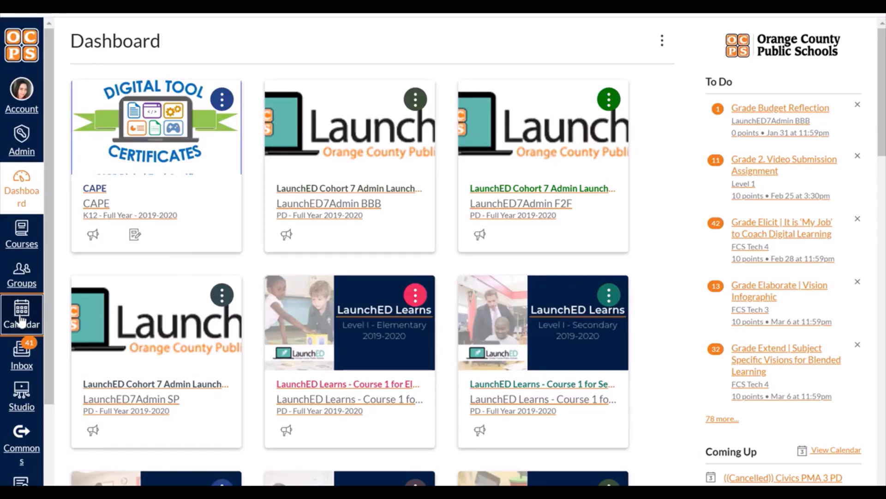
Step: Open Calendar from the left navigation to show the April 2020 month view
left_click(22, 313)
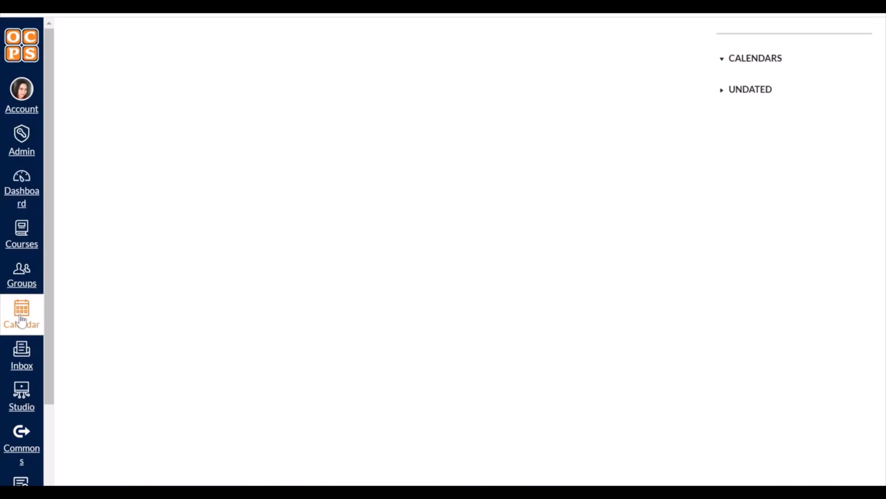
left_click(22, 311)
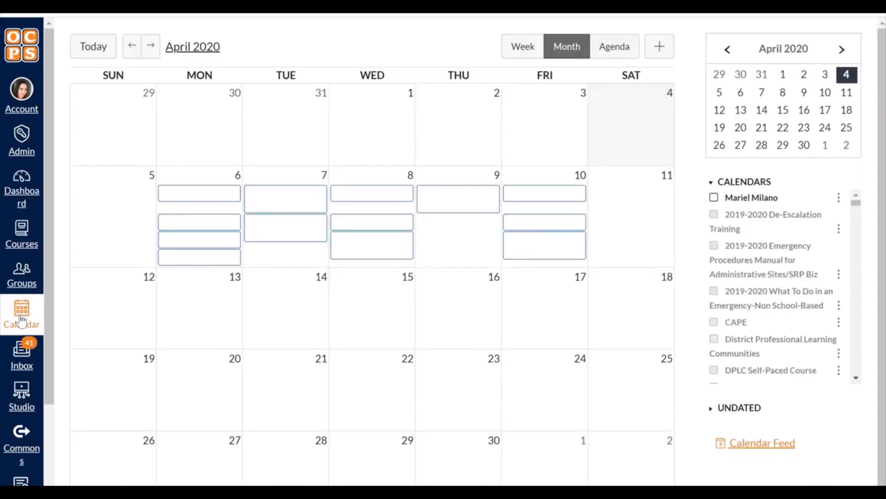
left_click(713, 198)
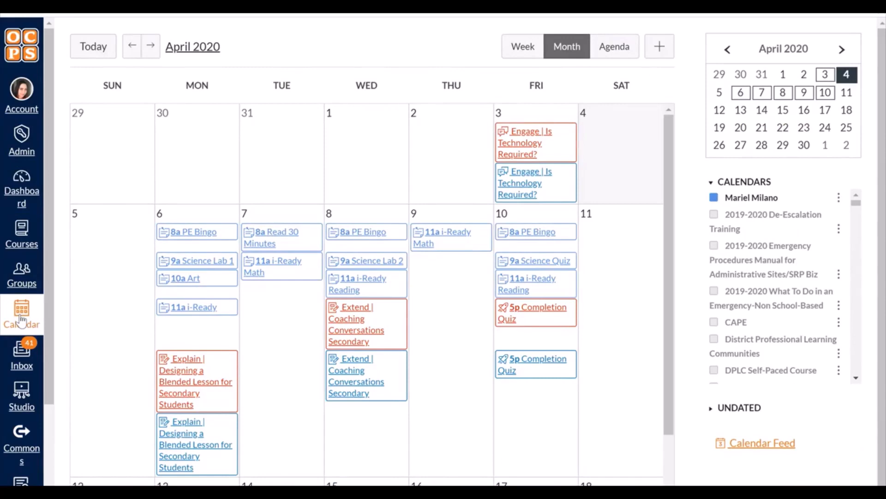
mouse_move(525, 148)
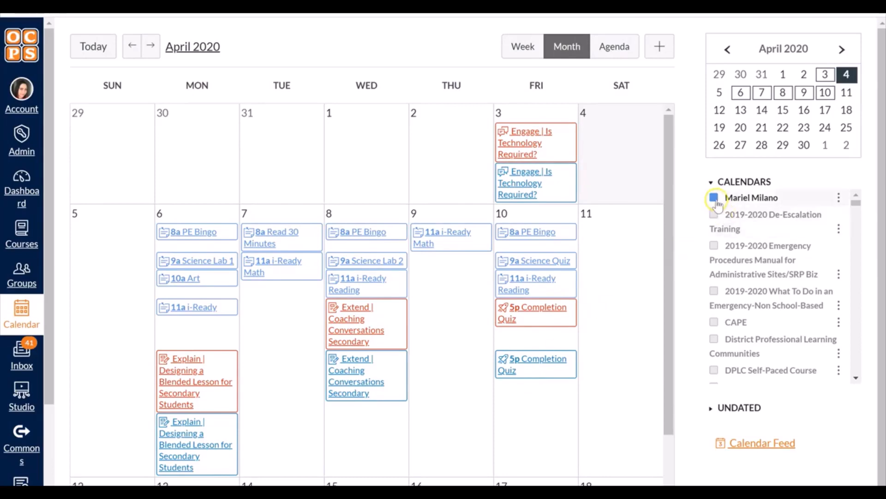
left_click(713, 197)
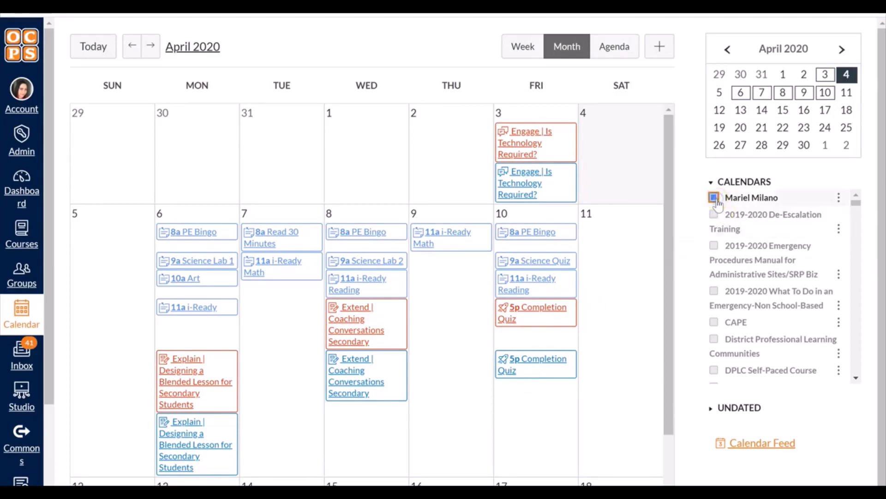
left_click(713, 198)
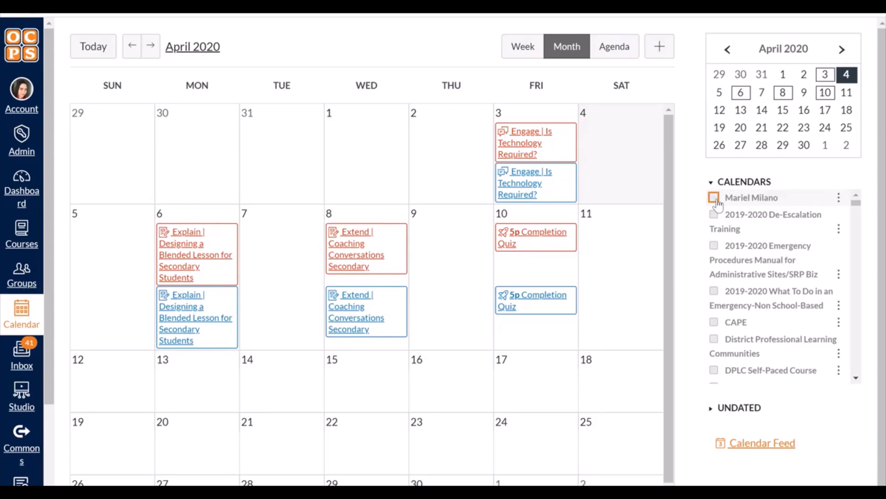
left_click(713, 198)
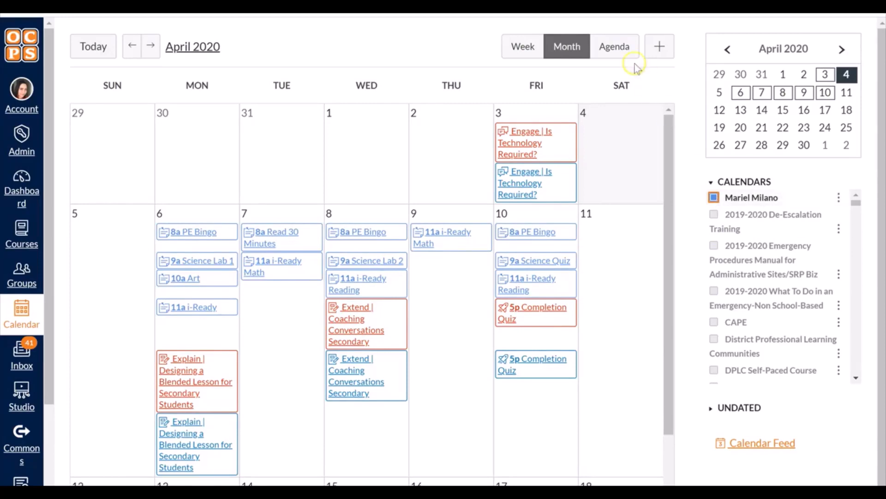
mouse_move(621, 47)
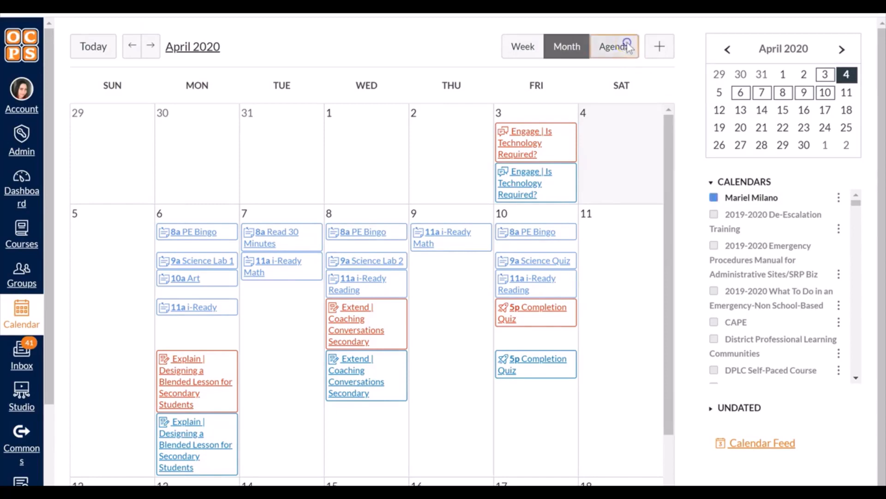
Step: Switch the calendar to Agenda view, listing Apr 4 to Jun 19, 2020
left_click(614, 46)
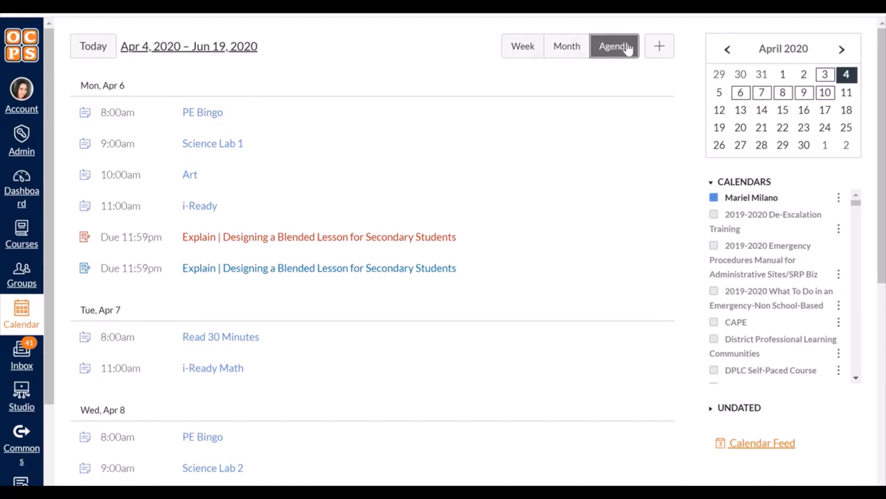
mouse_move(660, 46)
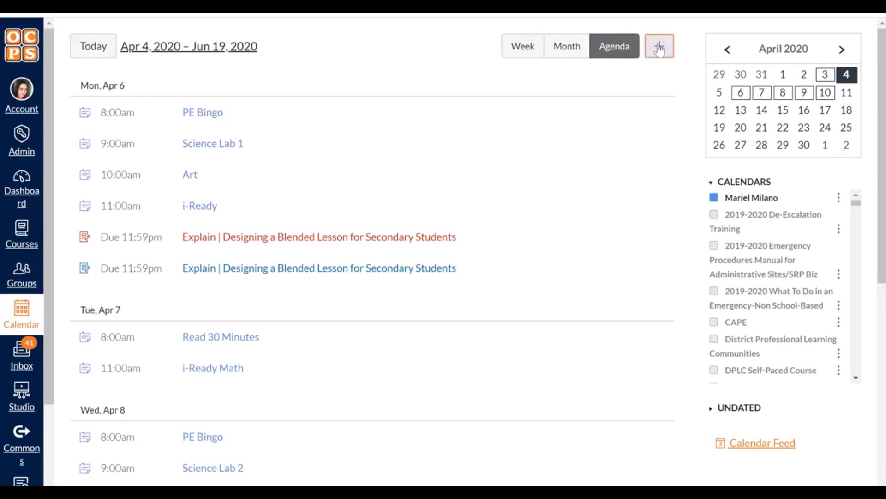
Step: Create a My To Do item 'Lunch' at 12:00 on Apr 4 and submit
left_click(659, 47)
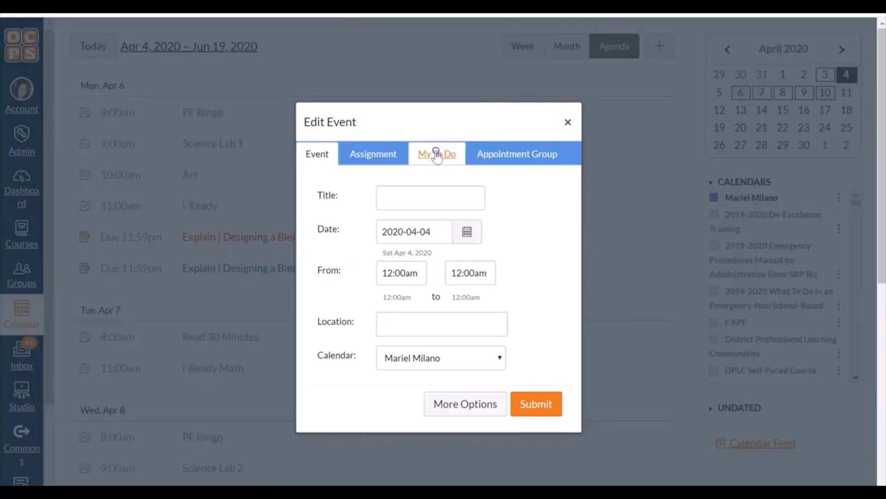
left_click(437, 153)
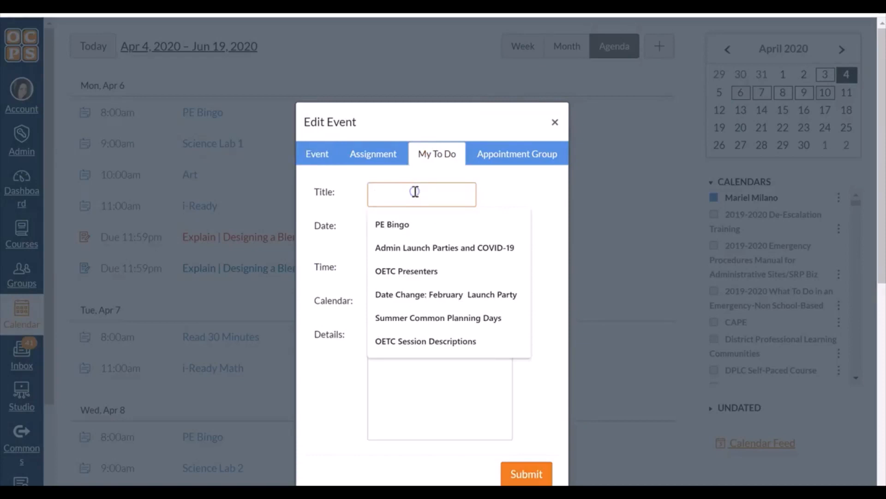
type("Lunch")
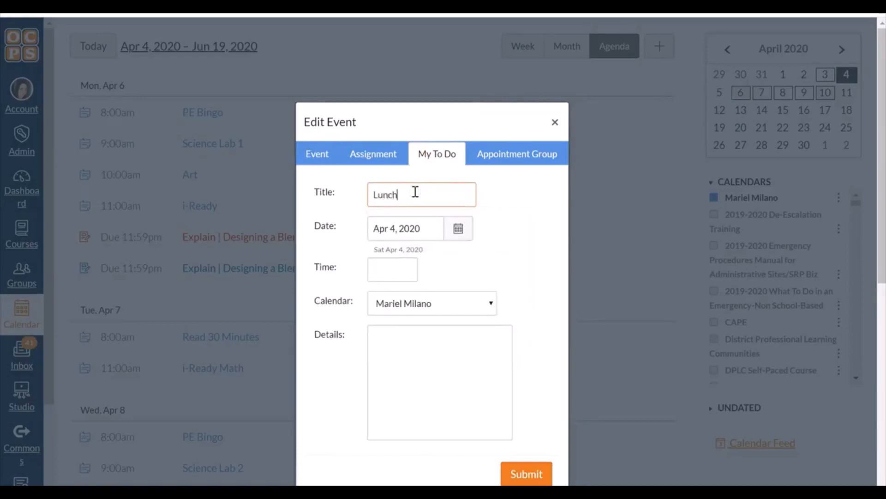
left_click(392, 269)
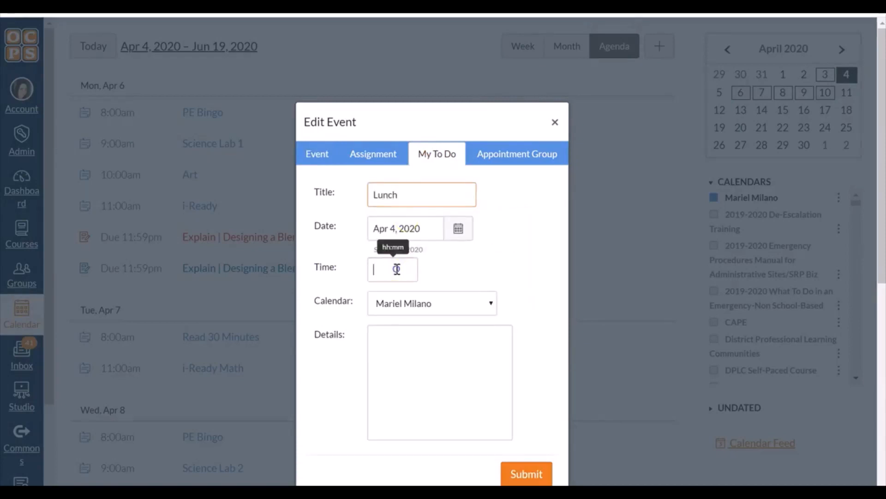
type("12:00")
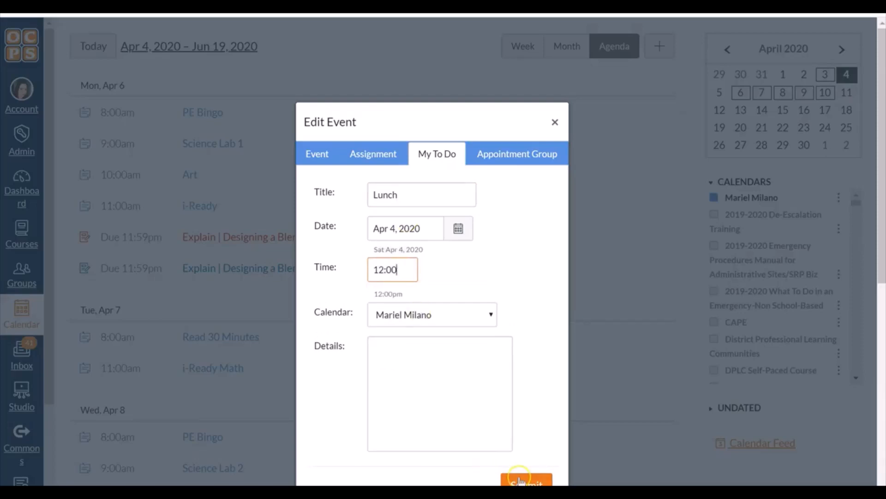
left_click(526, 484)
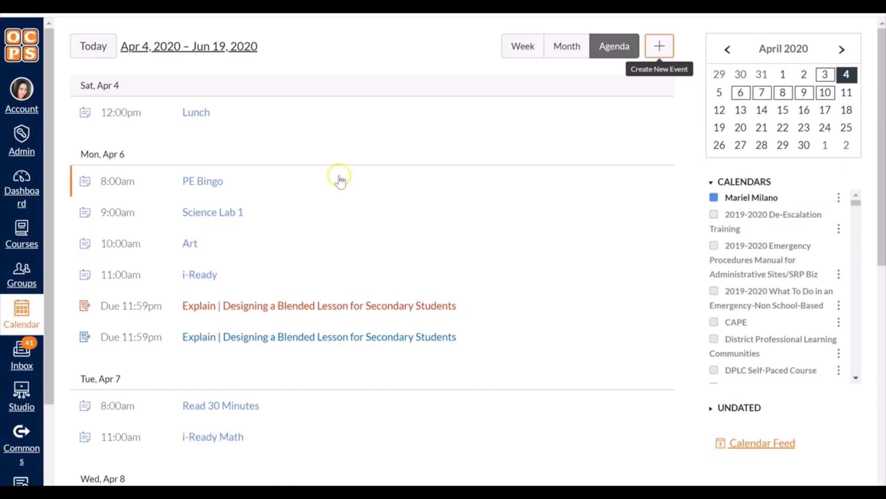
mouse_move(87, 114)
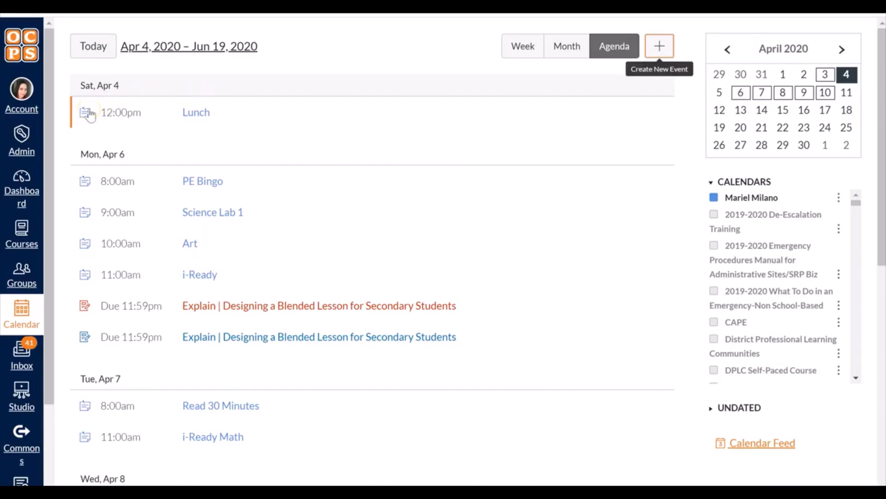